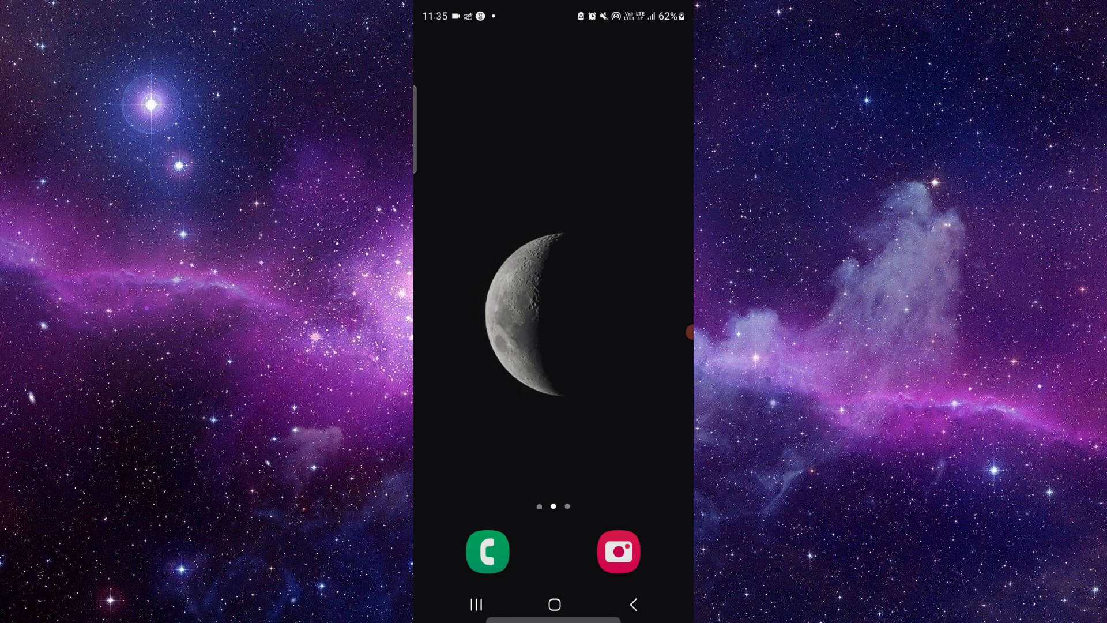
Swipe up to open the app drawer and bring up the VN app's options menu.
{"action": "scroll", "scroll_direction": "up", "scroll_amount": 3}
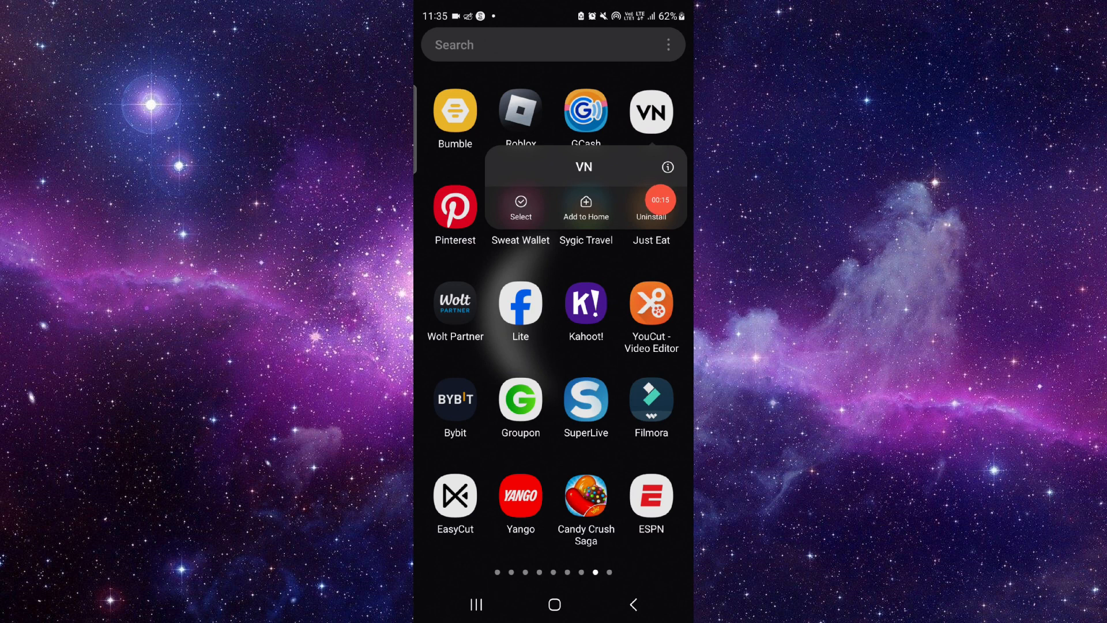
Go from VN's App info page to Storage, showing 260 MB app size and 0 B cache.
{"action": "left_click", "coordinate": [665, 167]}
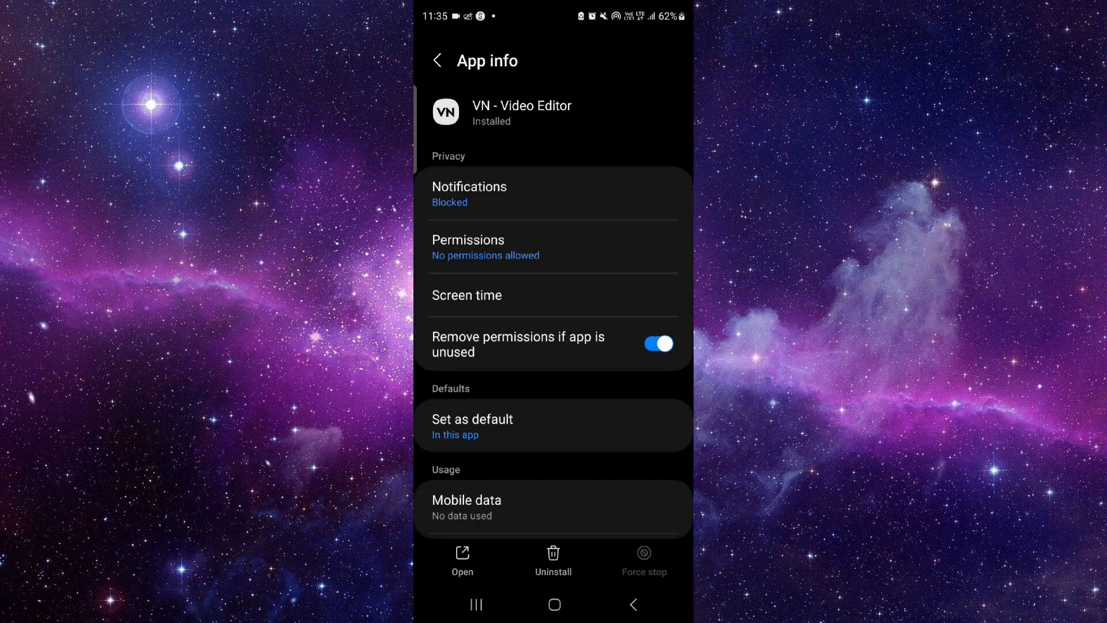
{"action": "scroll", "scroll_direction": "down", "scroll_amount": 3}
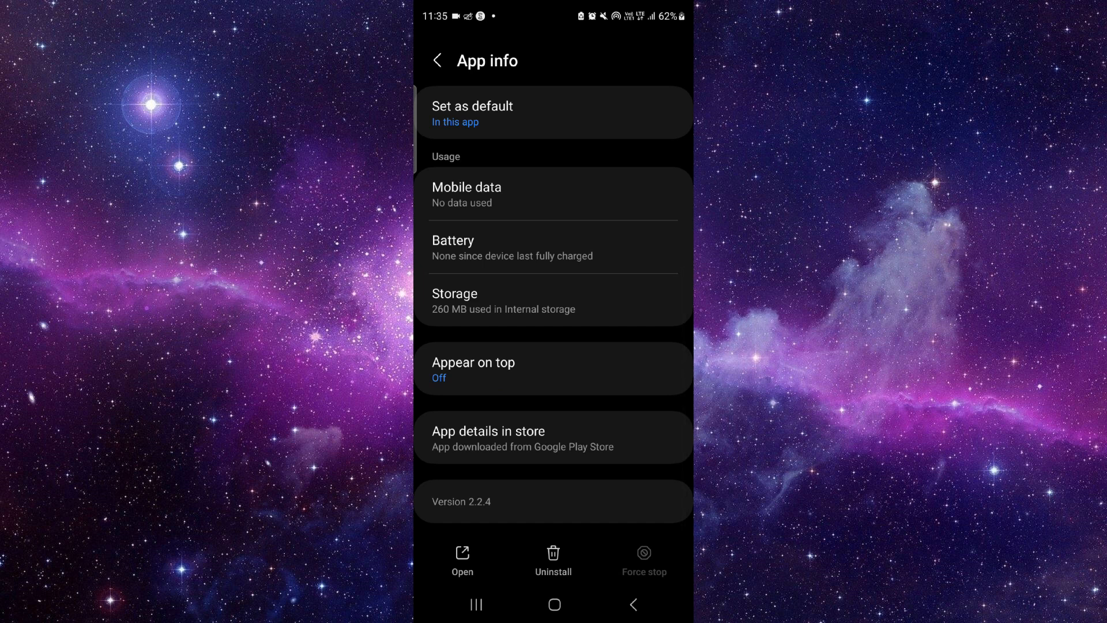
{"action": "left_click", "coordinate": [554, 300]}
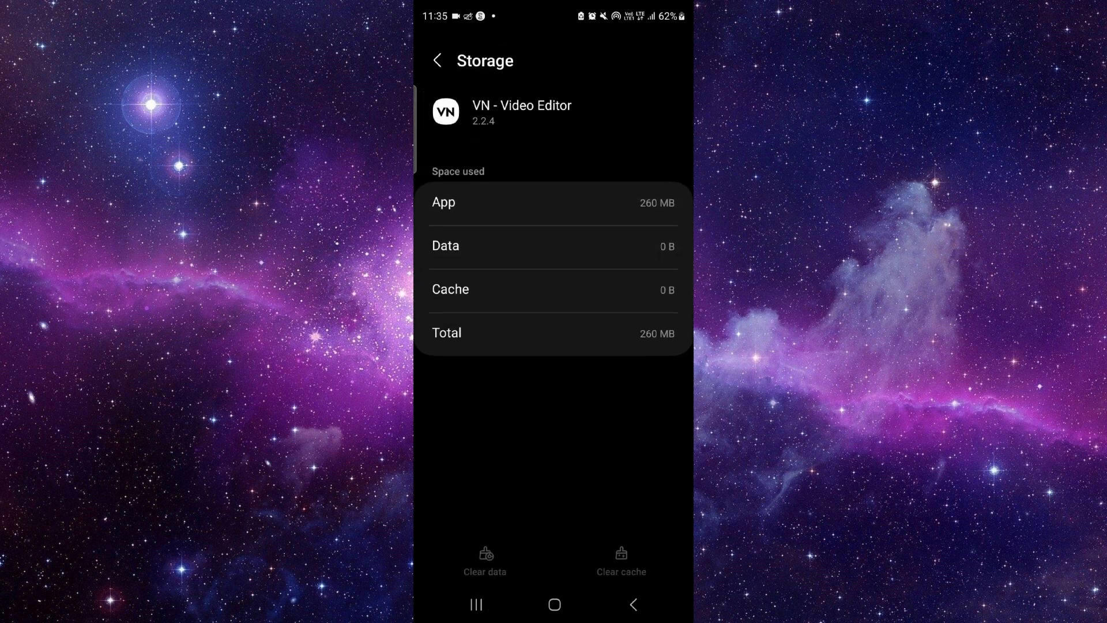